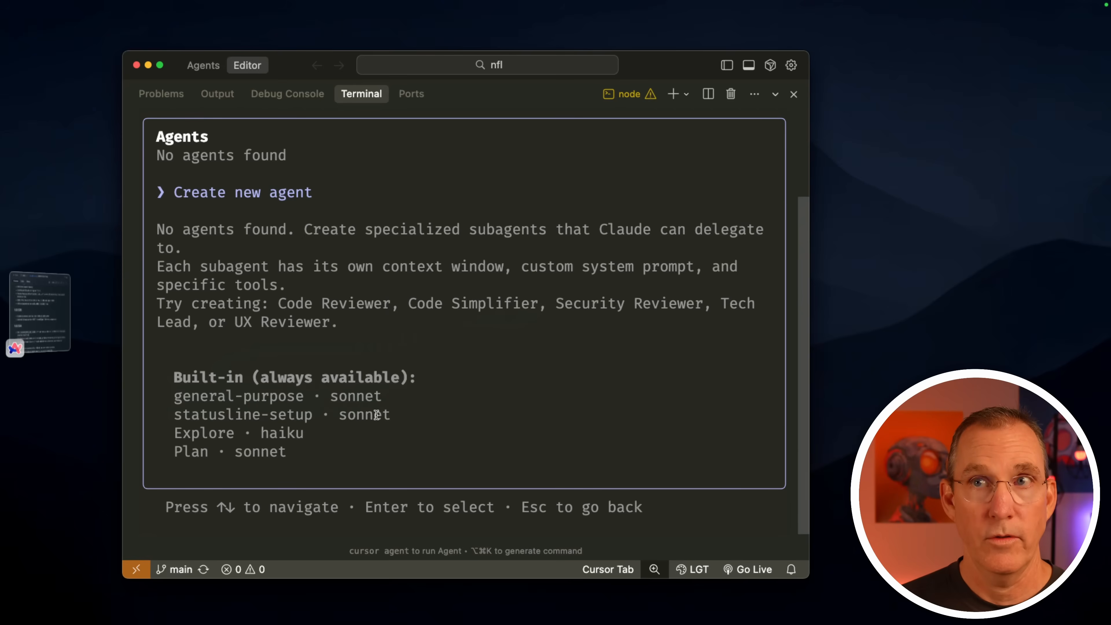
mouse_move(218, 446)
text(can you tell me what the plan agent you have is all about and why it's different than if I entered planning mode)
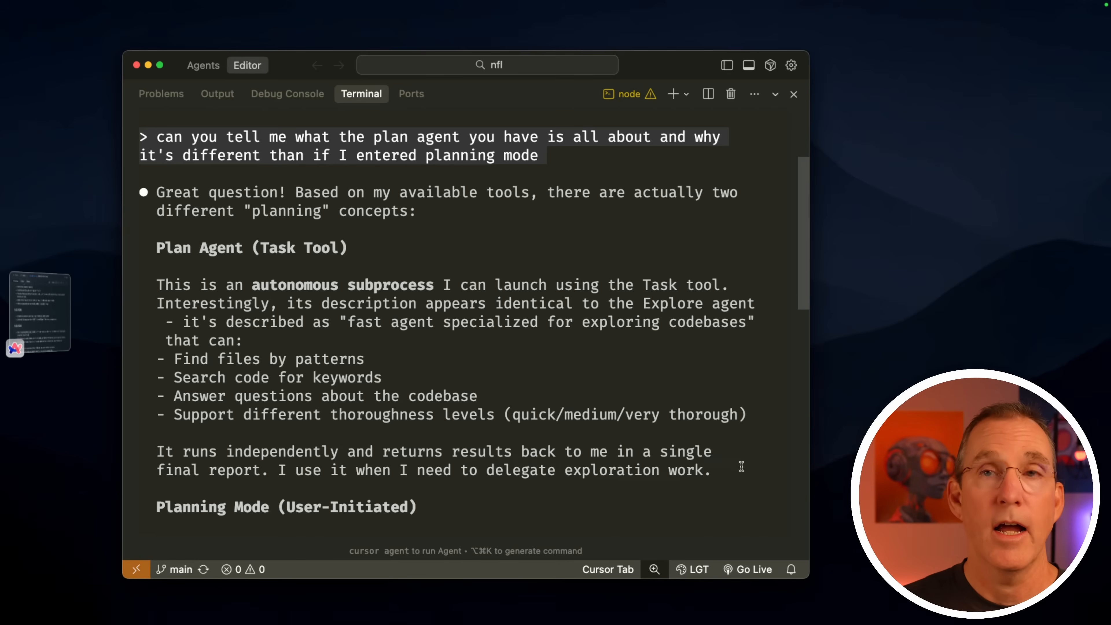
Step: Scroll down to read Claude's comparison table of the Plan agent versus planning mode
scroll(down, 3)
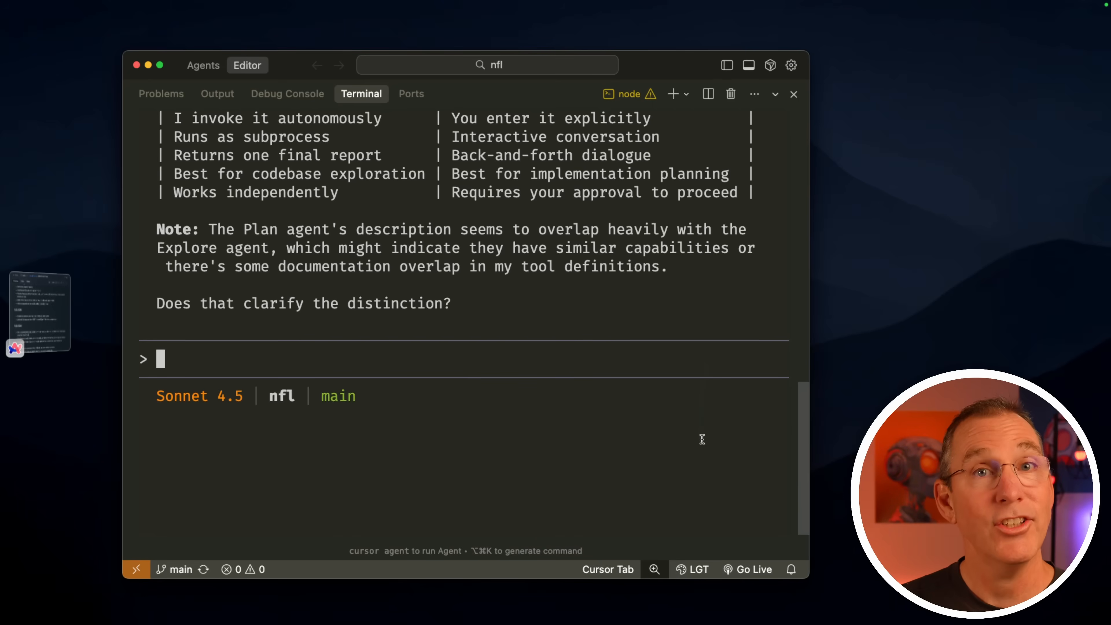
Step: Run /clear, then read through Claude's explanation of the Explore subagent's tools, thoroughness levels and uses
text(/clear)
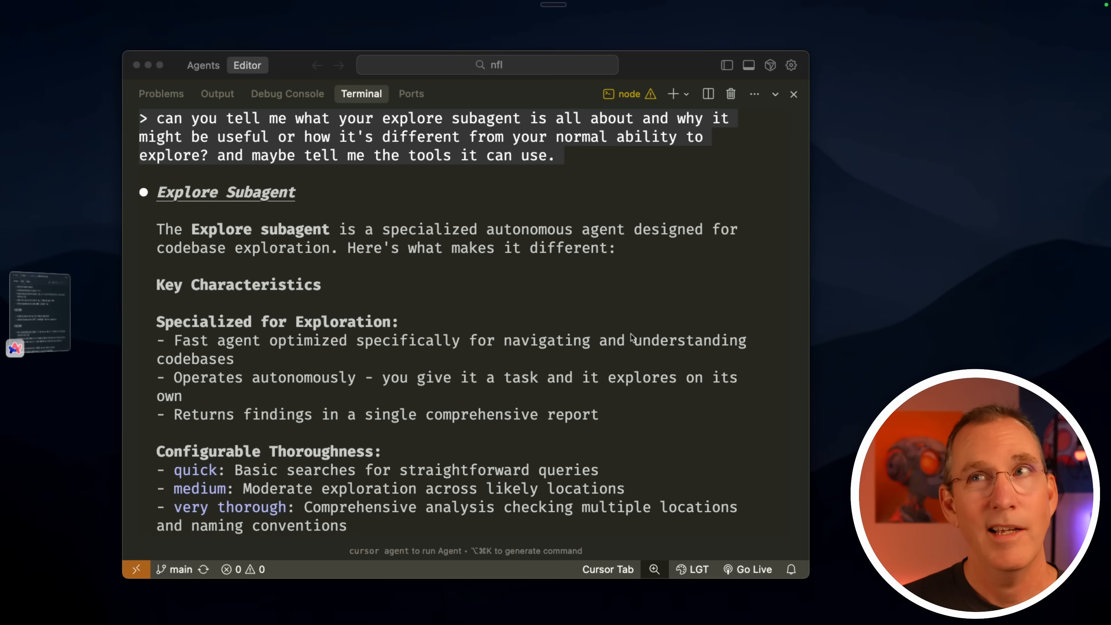
scroll(down, 3)
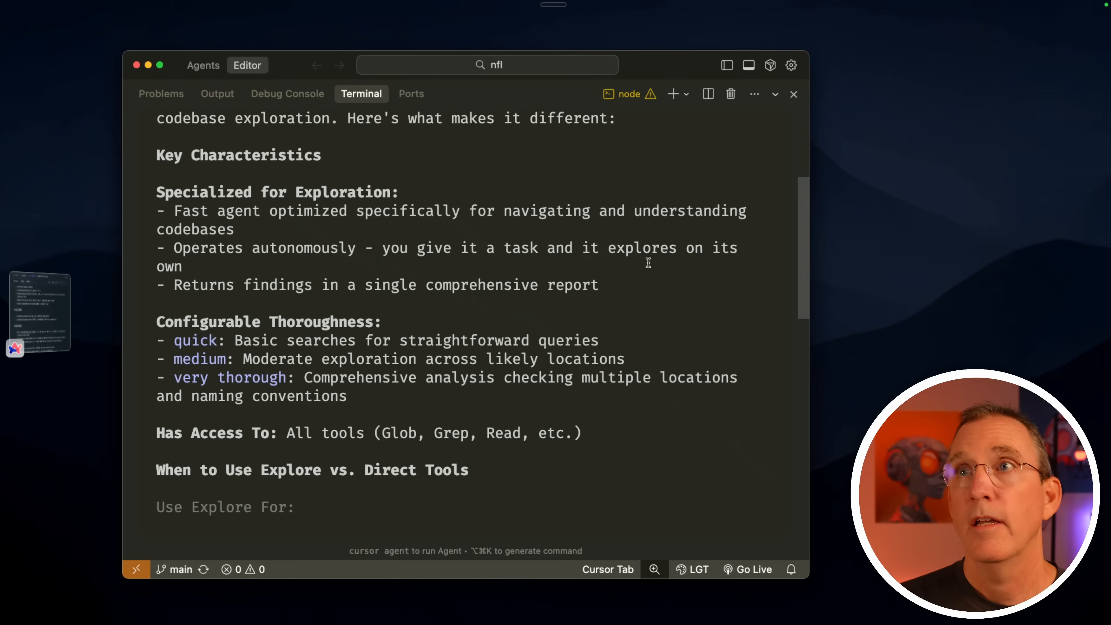
mouse_move(590, 306)
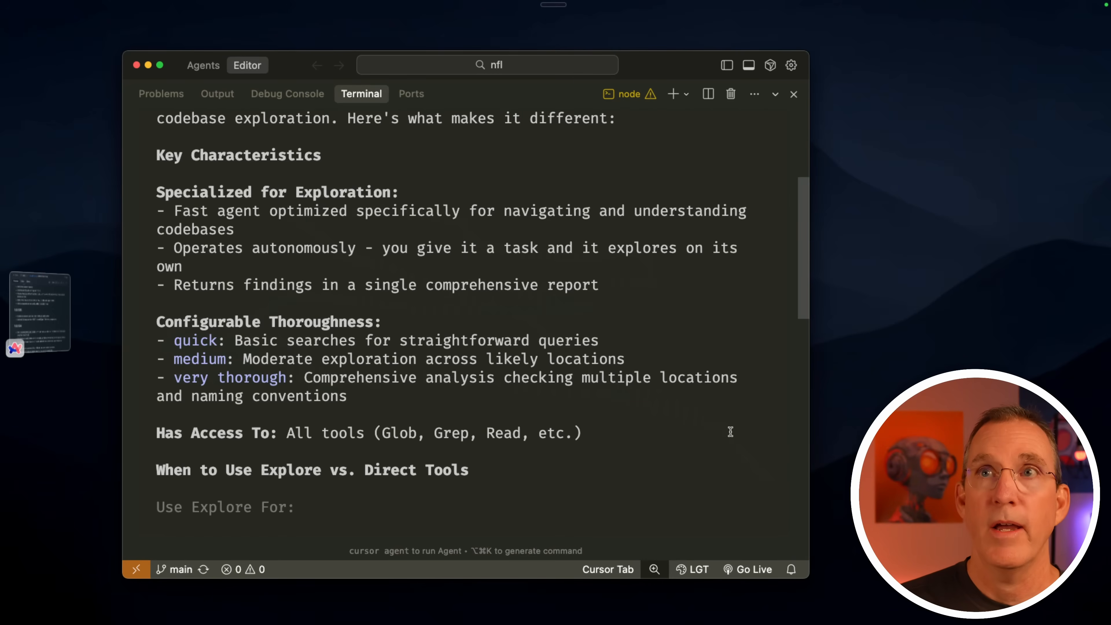
scroll(down, 3)
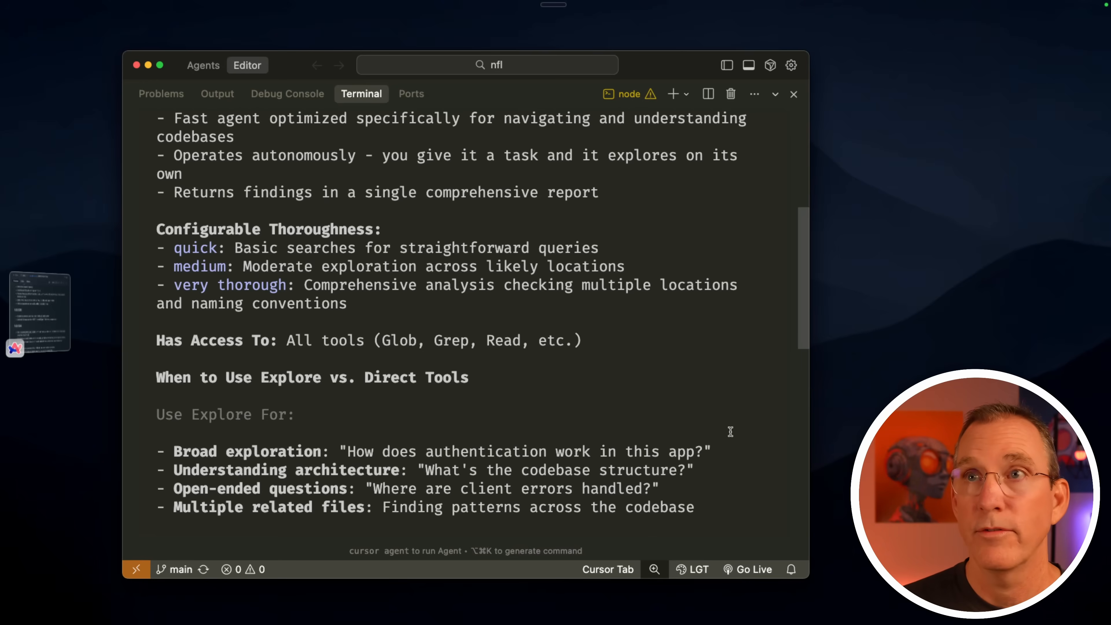
mouse_move(552, 383)
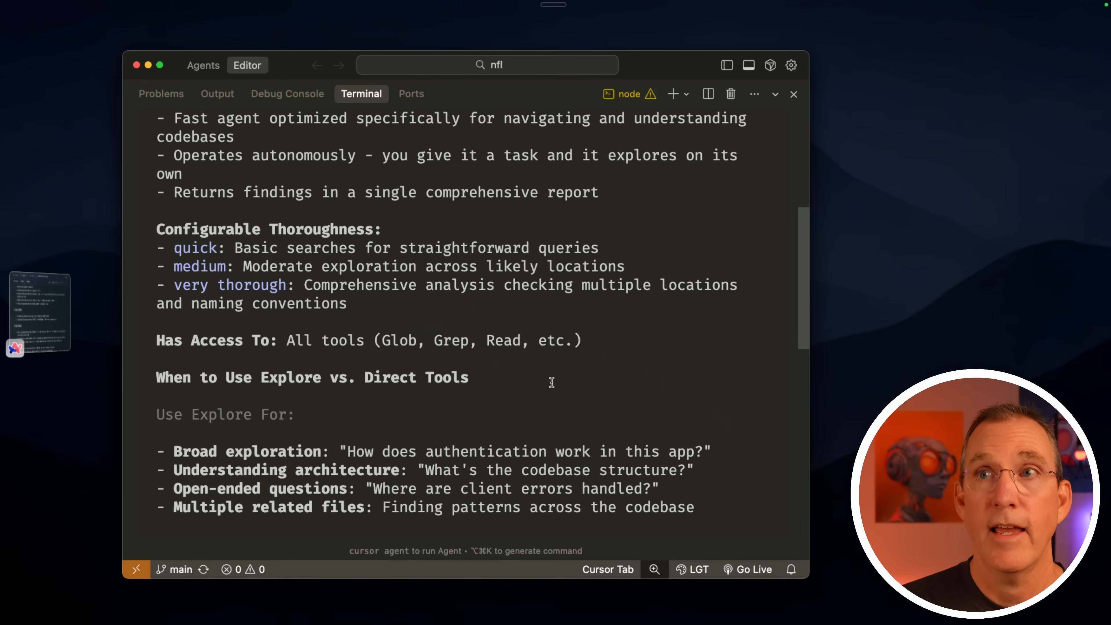
scroll(down, 3)
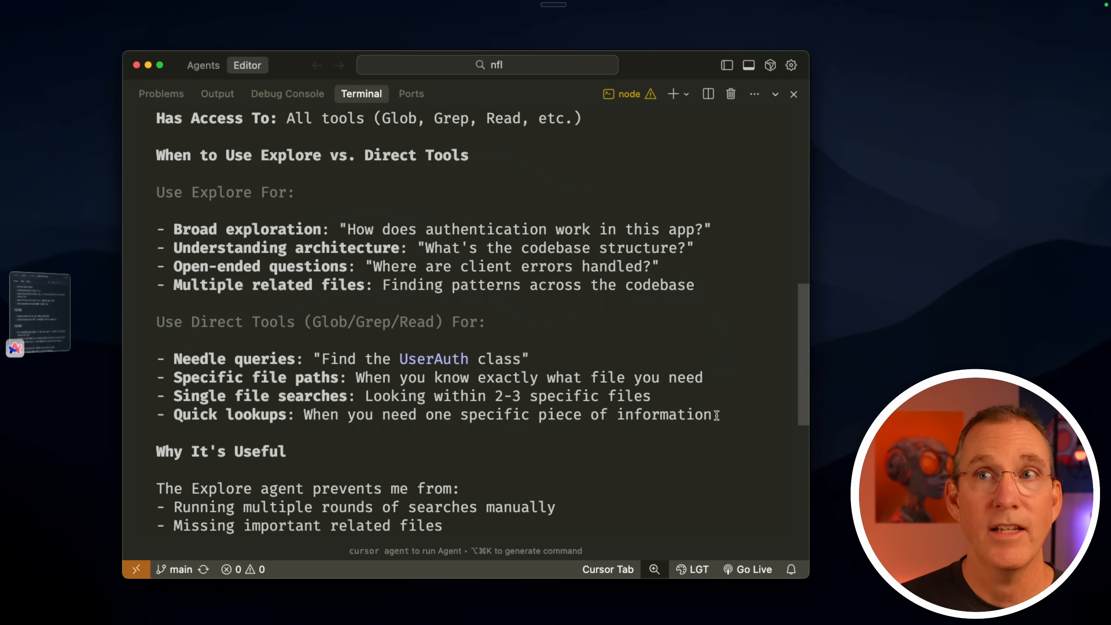
scroll(down, 3)
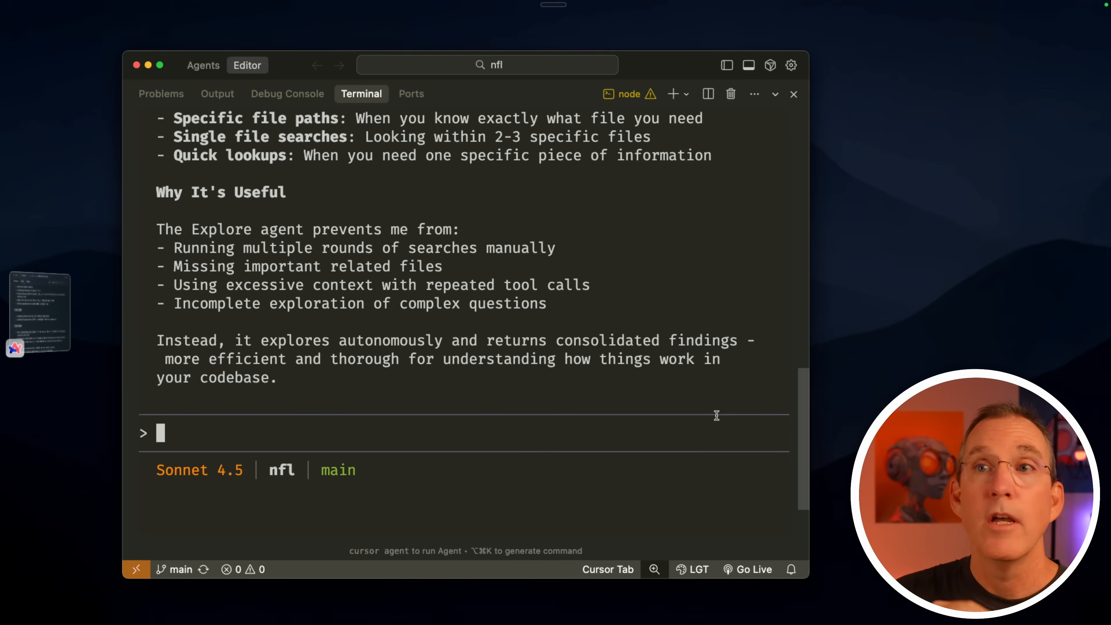
Step: Run /clear to start a fresh conversation for the caching task
text(/clear)
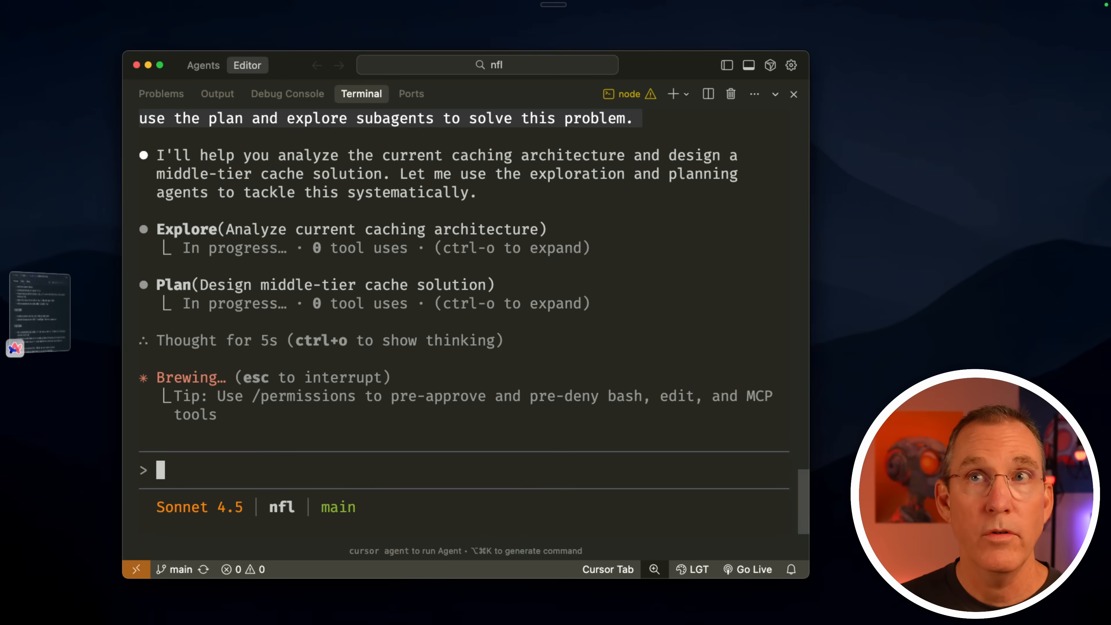
mouse_move(286, 209)
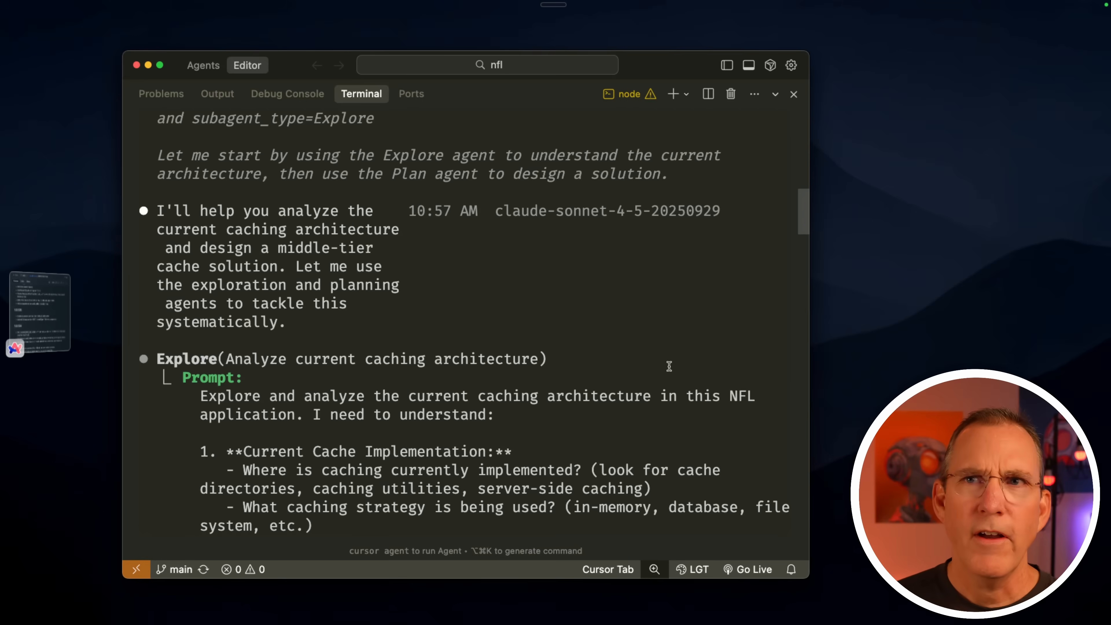
Step: Scroll through the Explore agent's prompt and its Search and Read calls on the cache, repository and API files
scroll(down, 3)
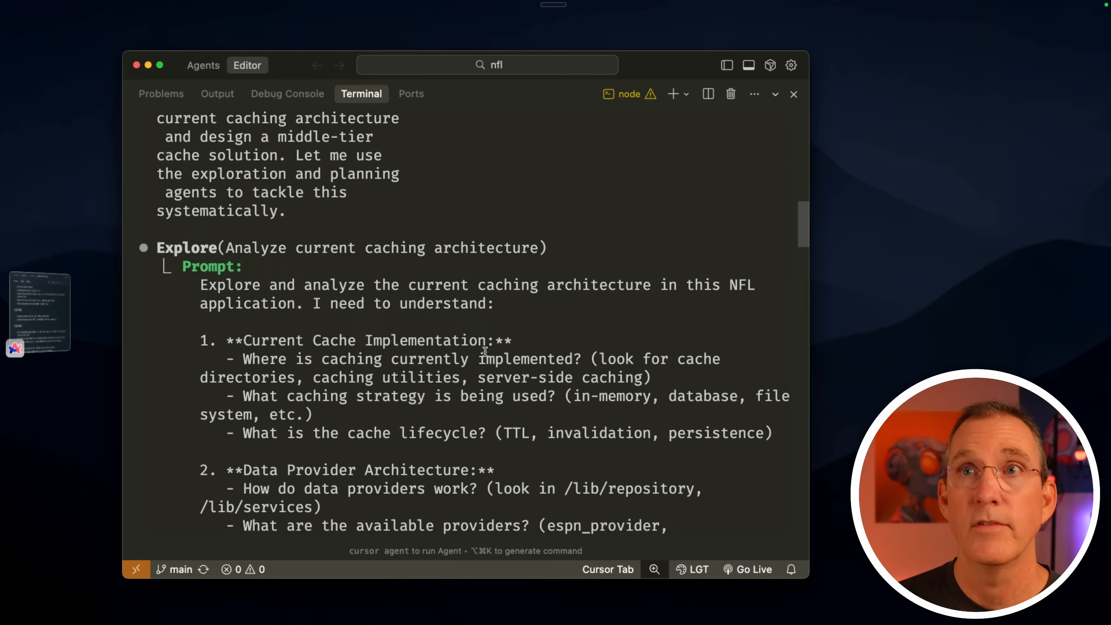
scroll(down, 3)
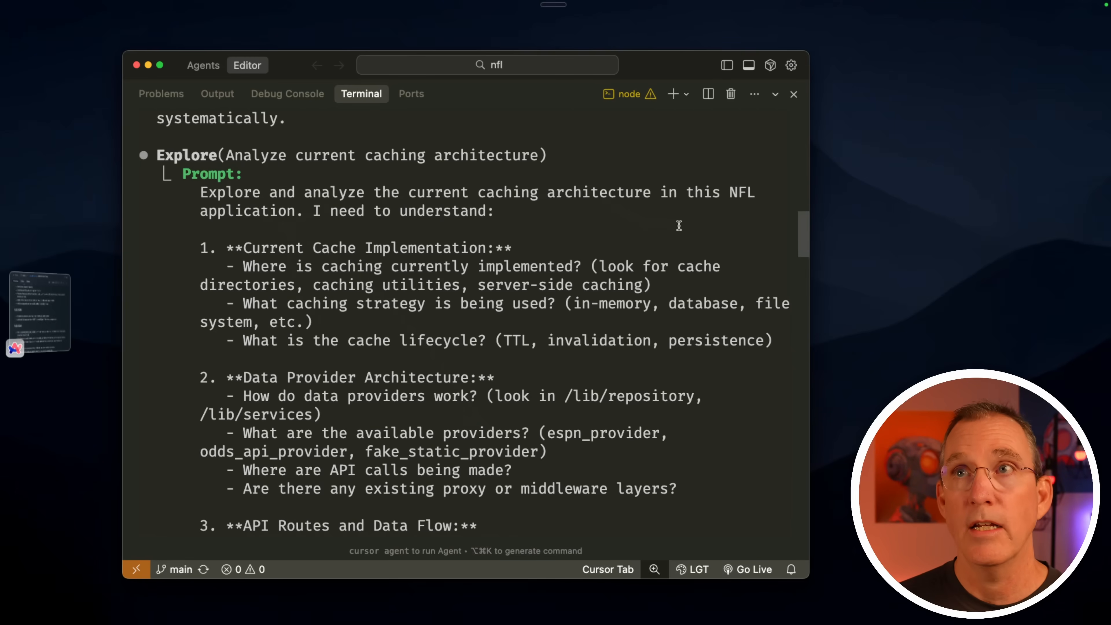
scroll(down, 3)
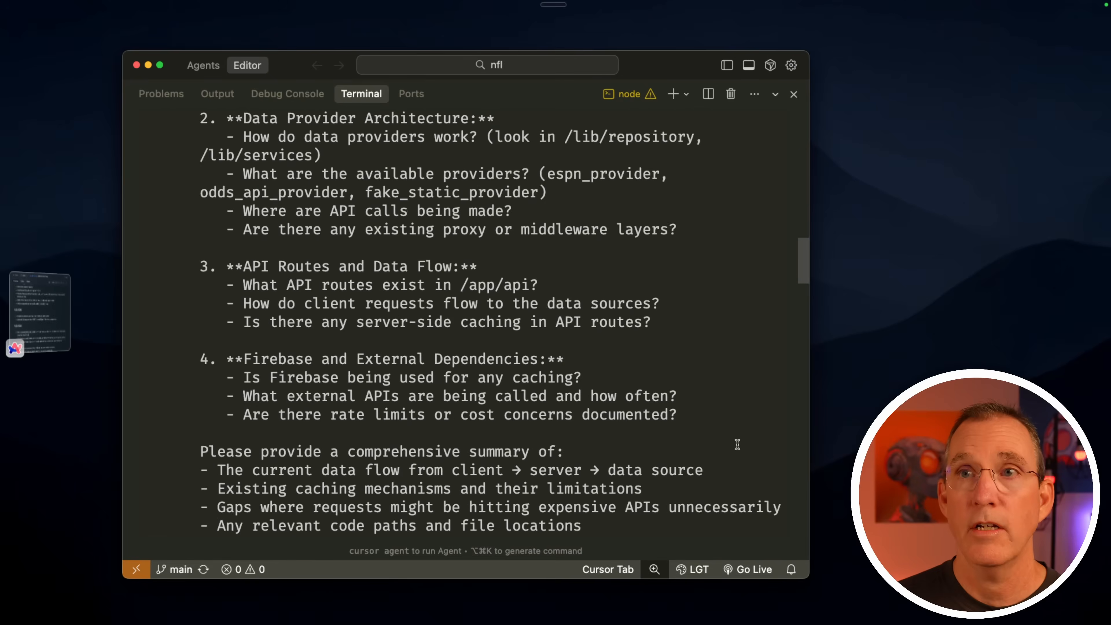
scroll(down, 3)
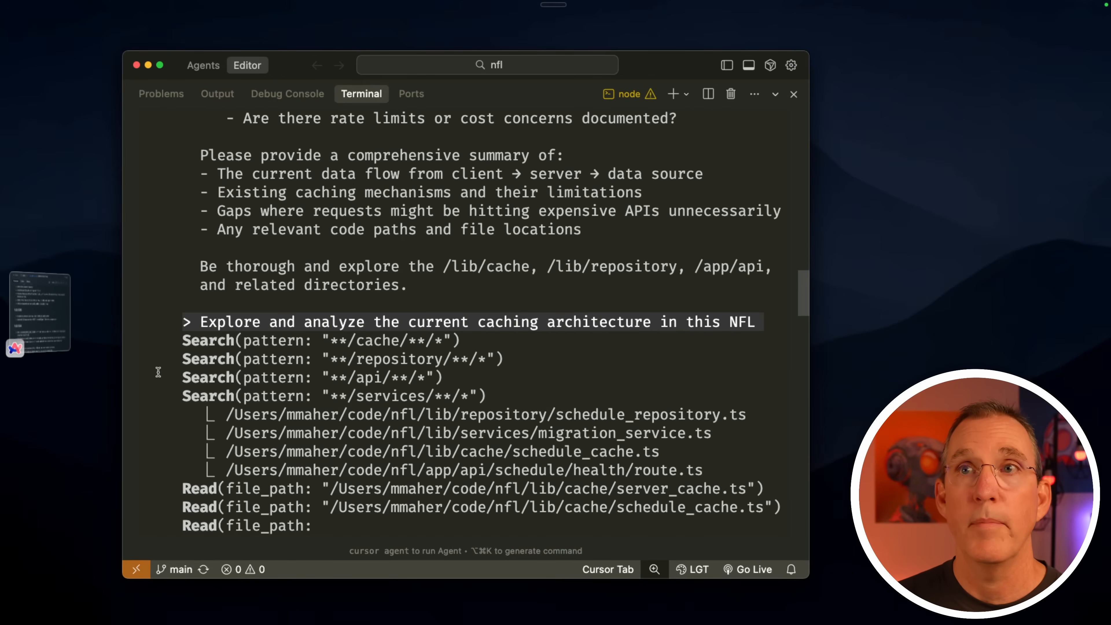
scroll(down, 3)
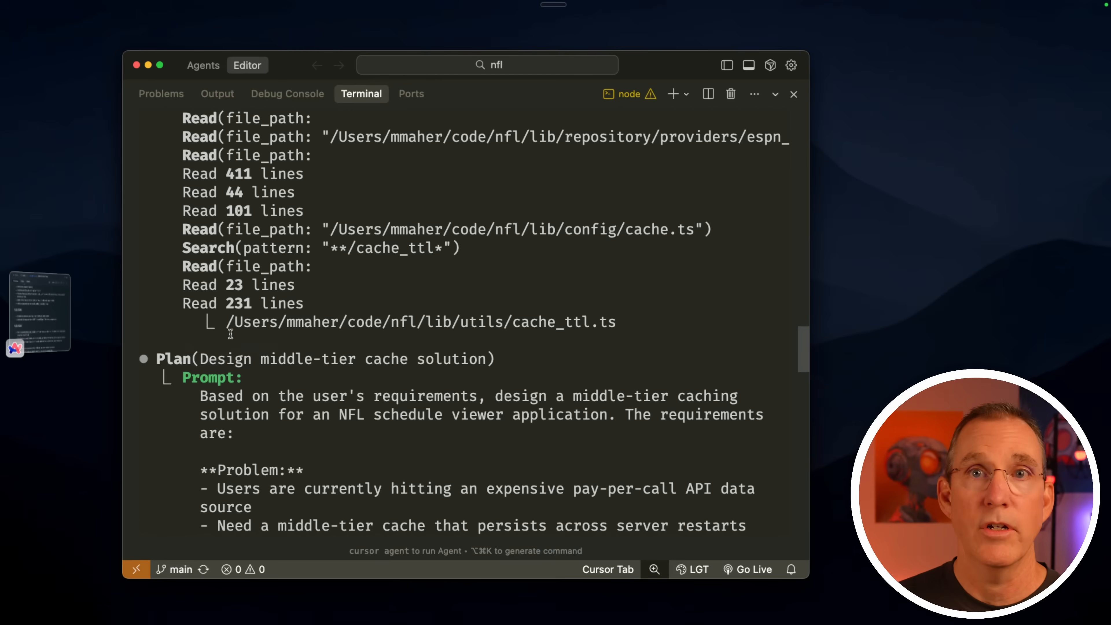
Step: Scroll through the Plan agent's prompt and file reads until both subagents show Done
scroll(down, 3)
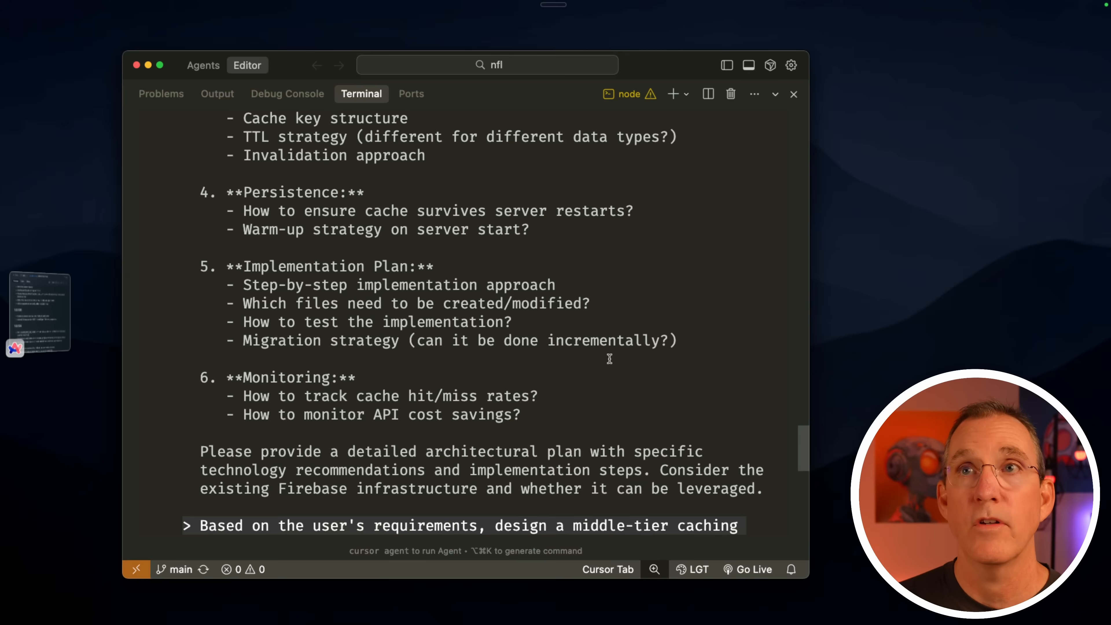
scroll(down, 3)
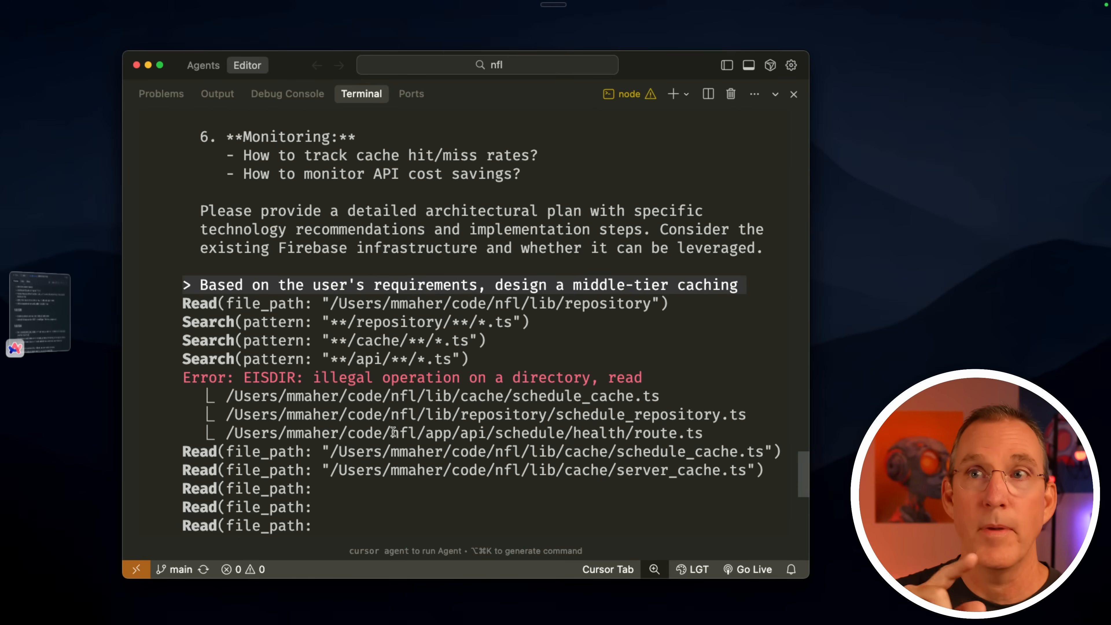
scroll(down, 3)
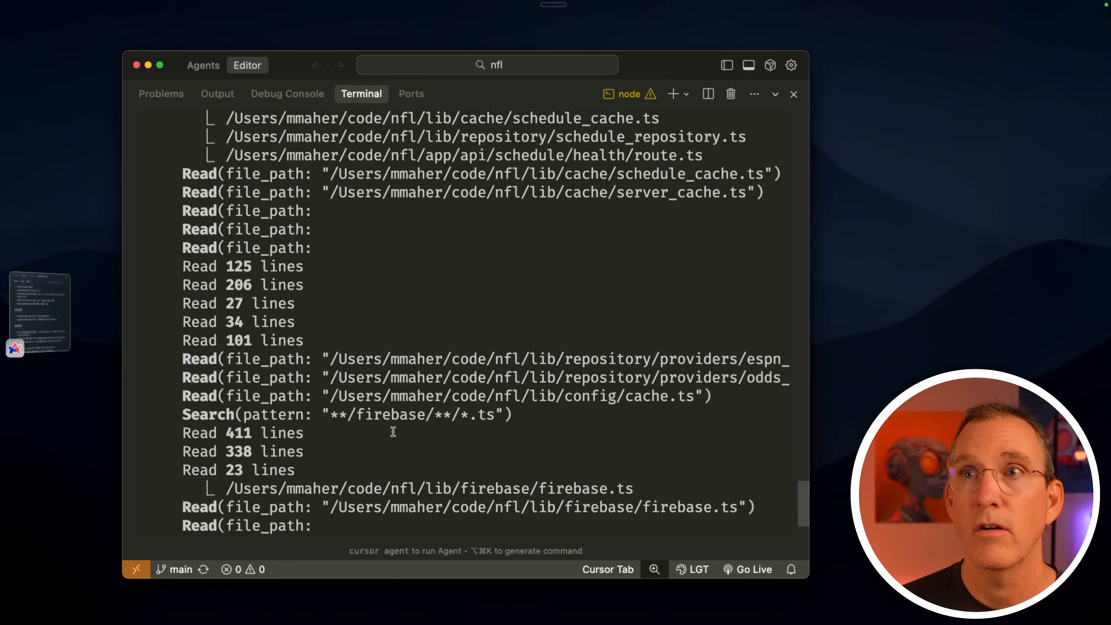
scroll(down, 3)
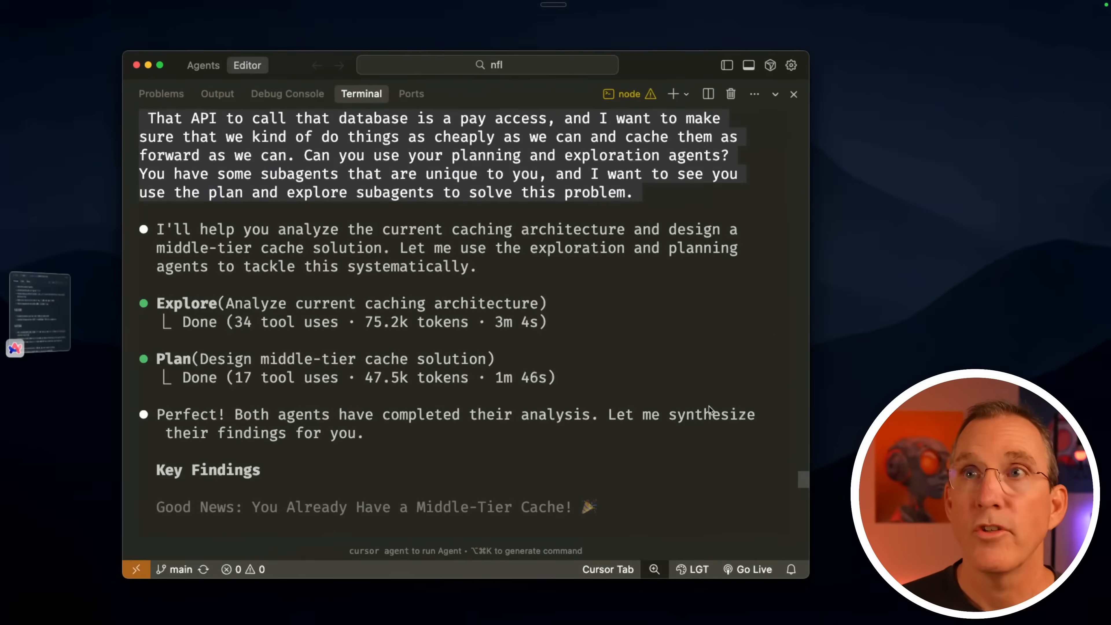
scroll(down, 3)
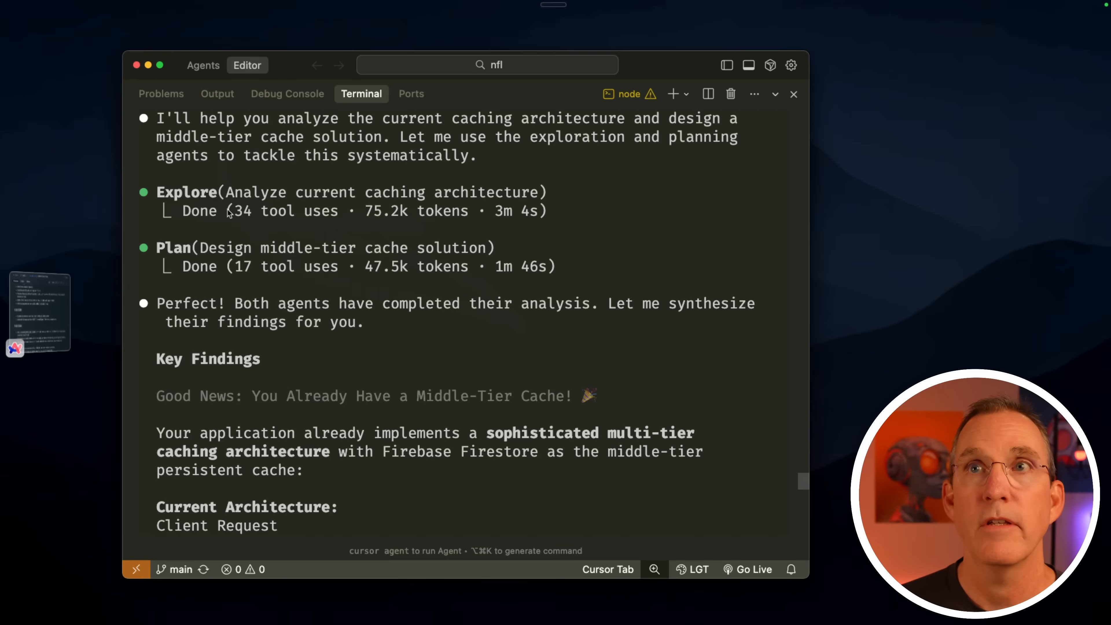
mouse_move(507, 199)
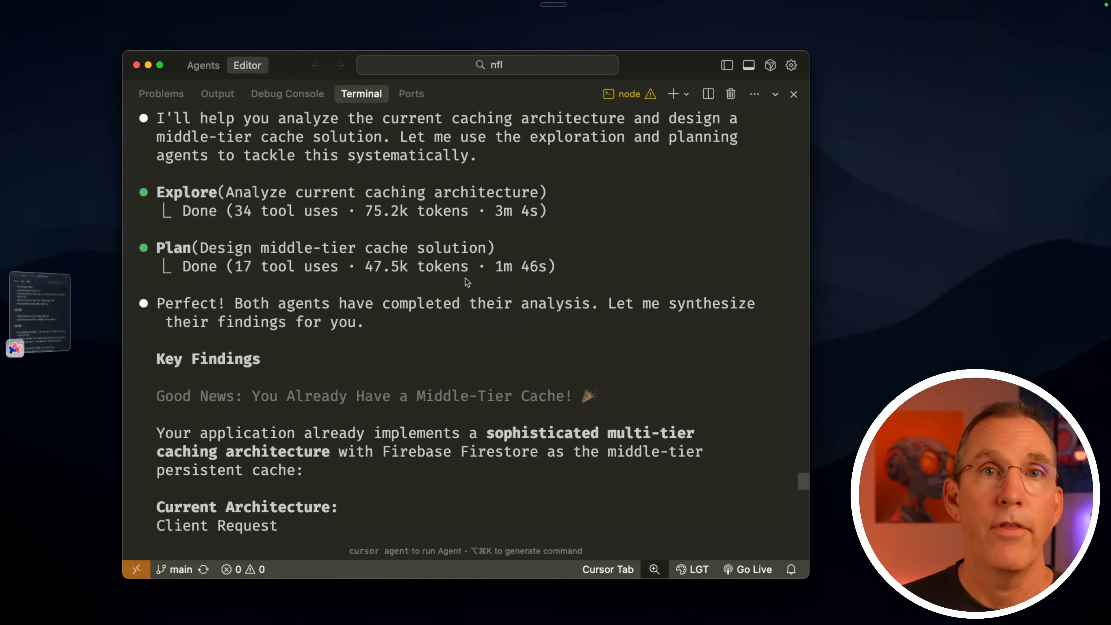
mouse_move(436, 316)
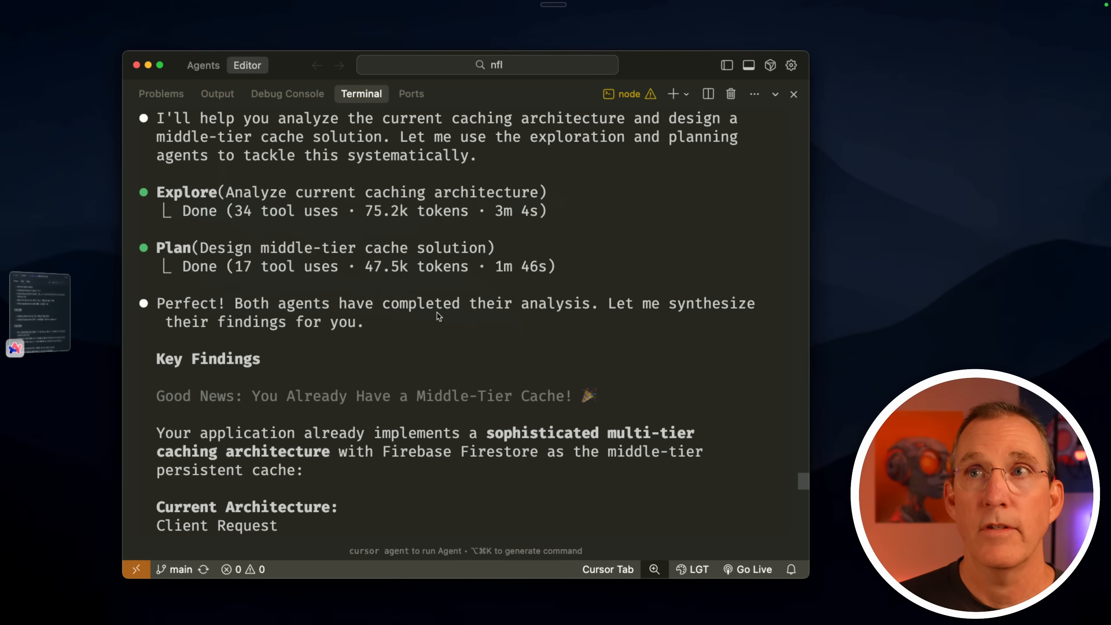
mouse_move(398, 347)
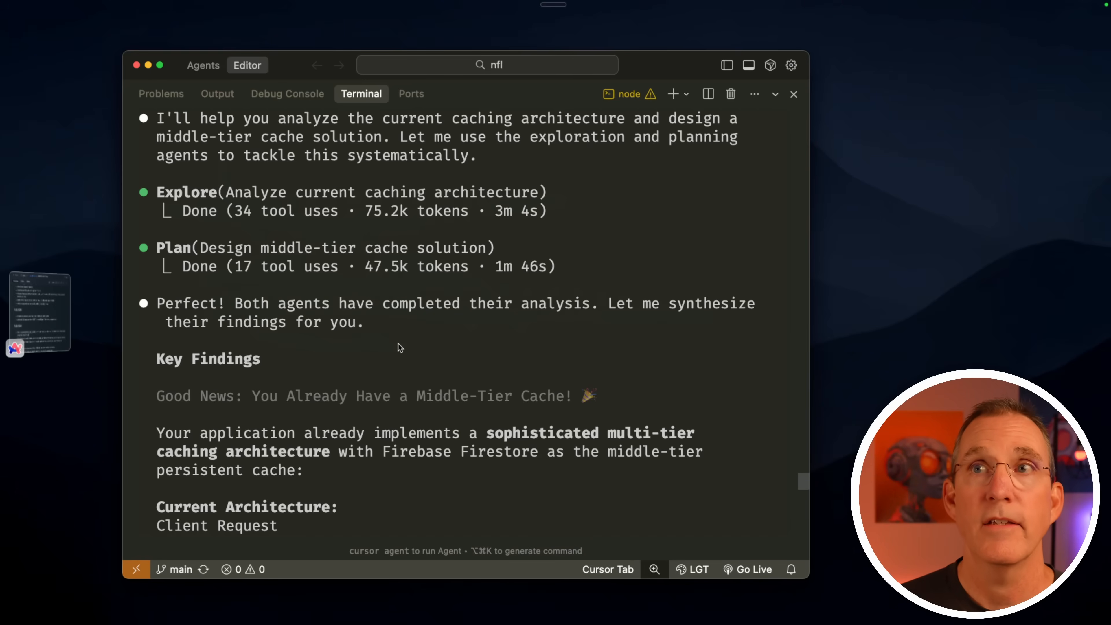
scroll(down, 3)
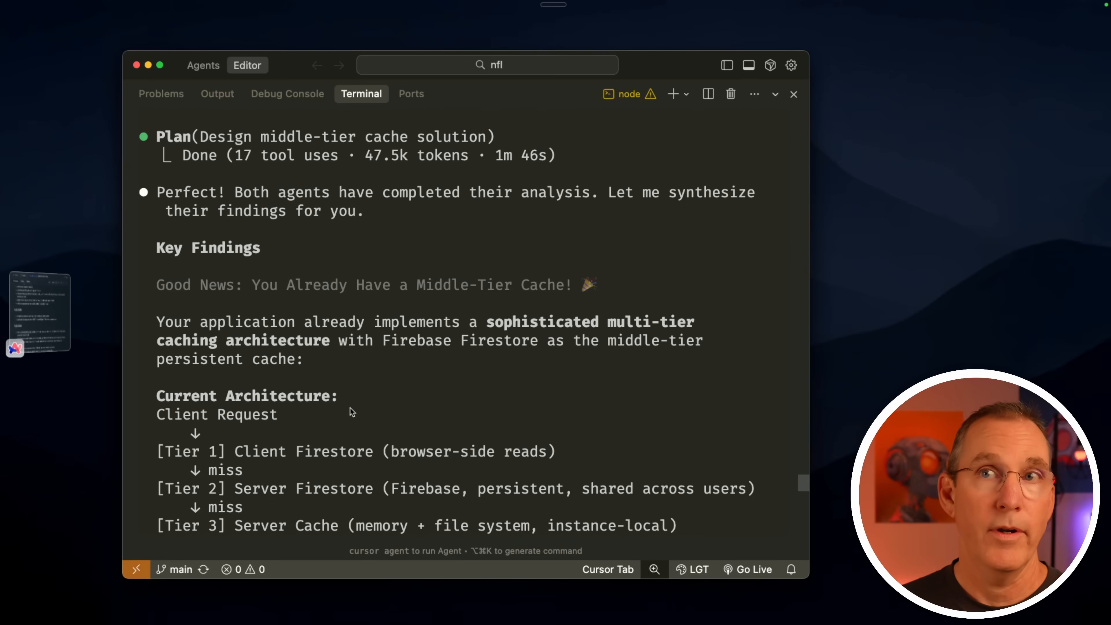
mouse_move(582, 324)
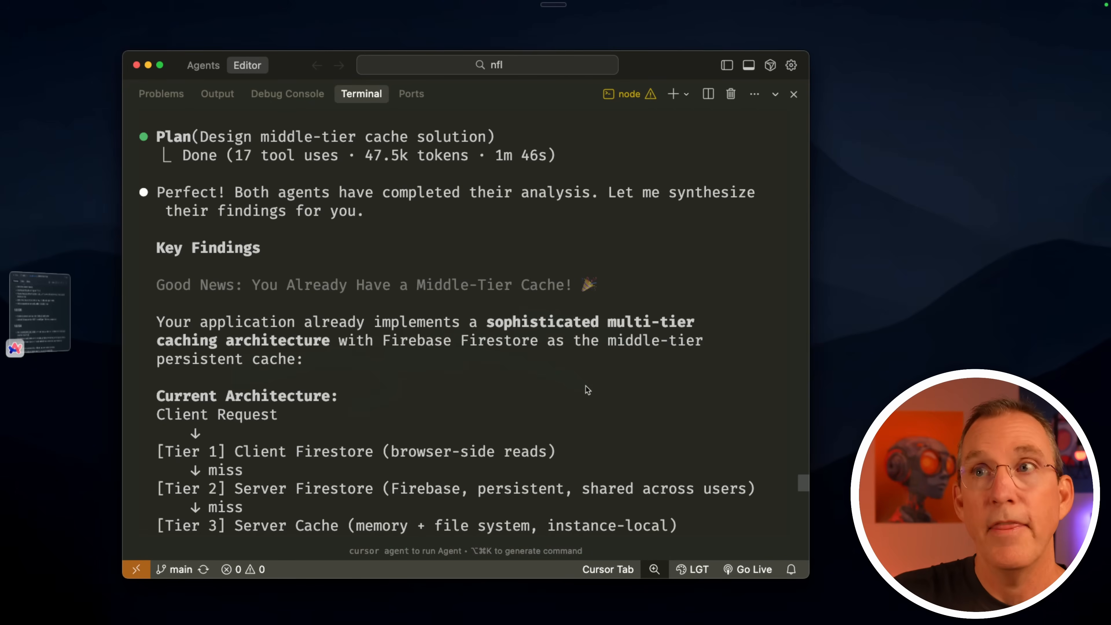
scroll(down, 3)
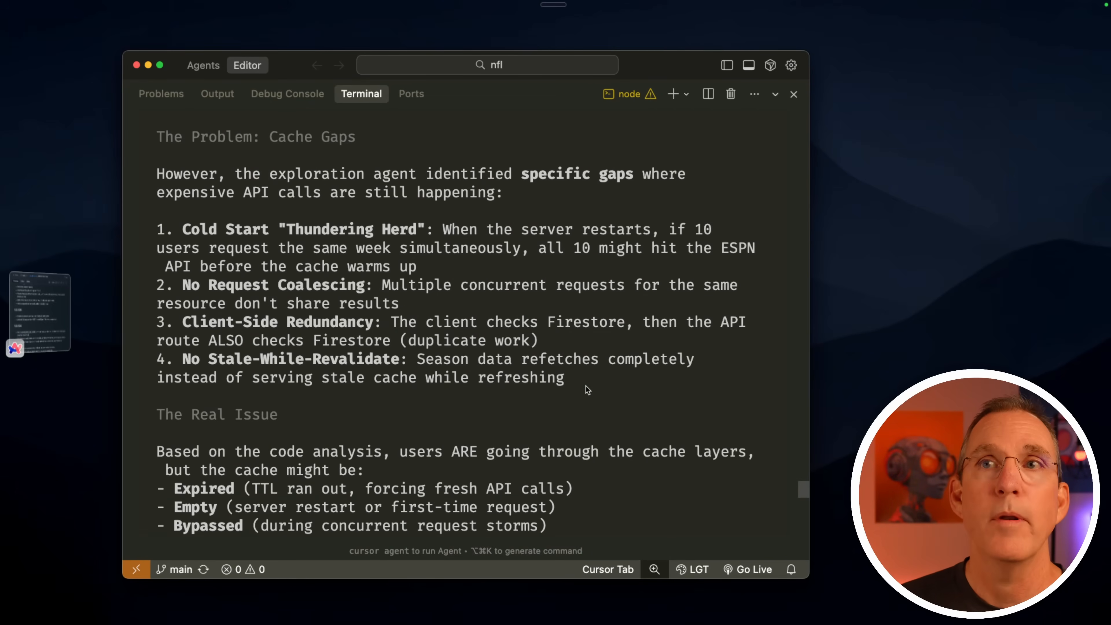
scroll(down, 3)
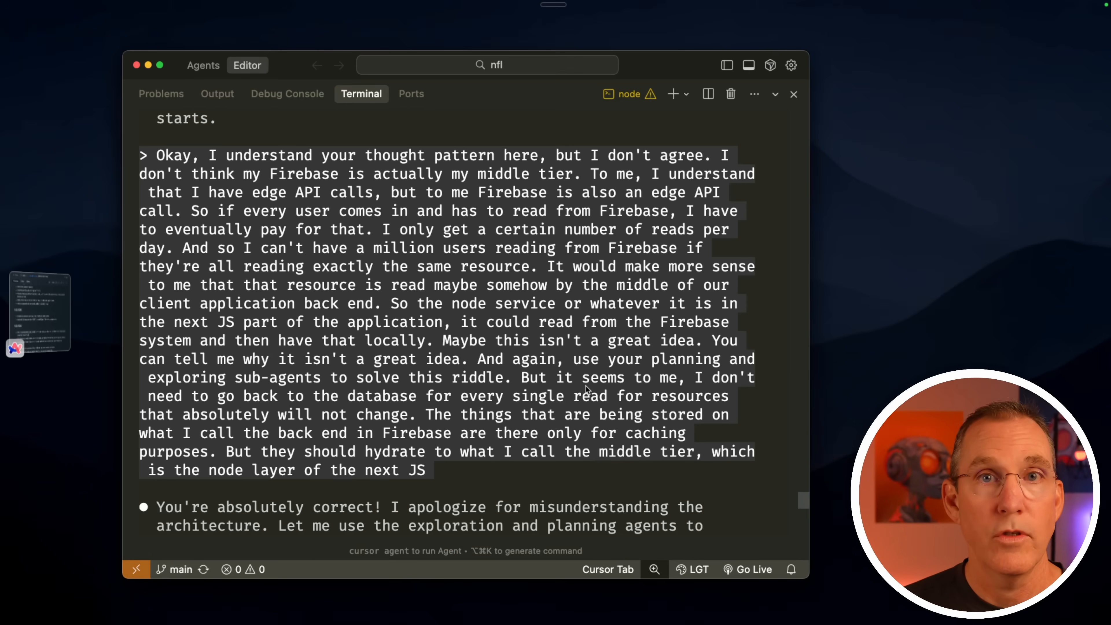
Step: Scroll through the finished Node.js cache re-analysis from the Explore and Plan subagents
scroll(down, 3)
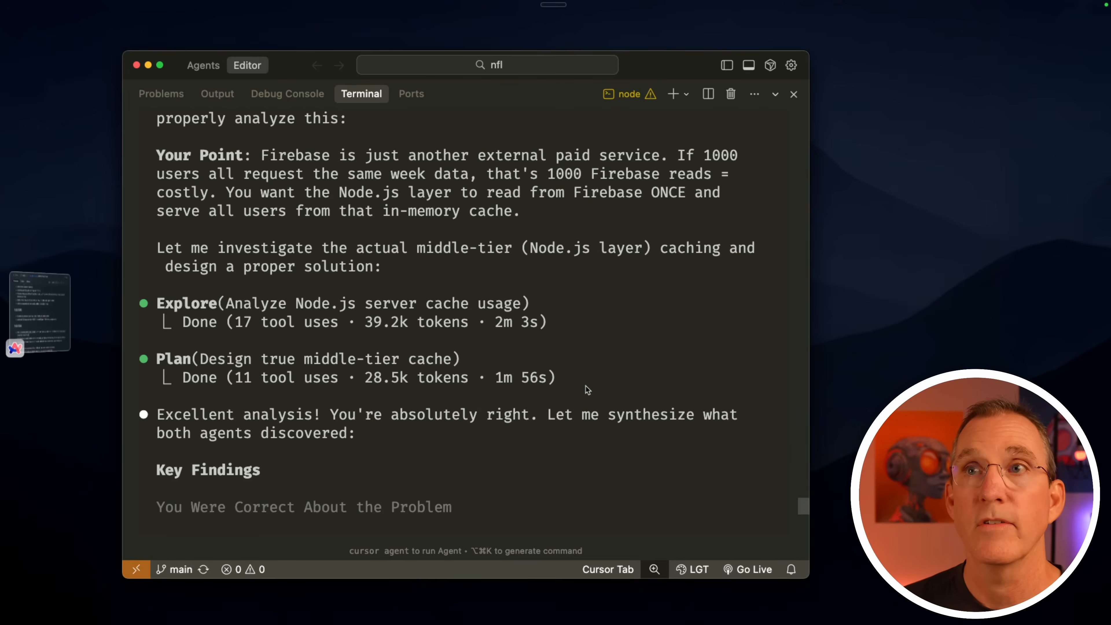
mouse_move(349, 331)
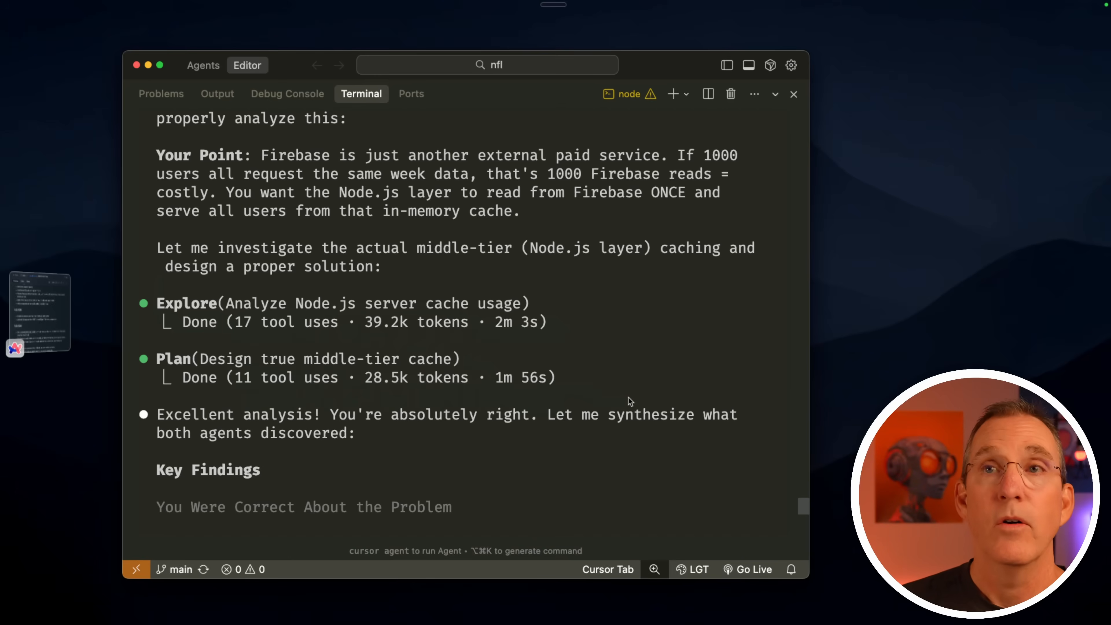
scroll(down, 3)
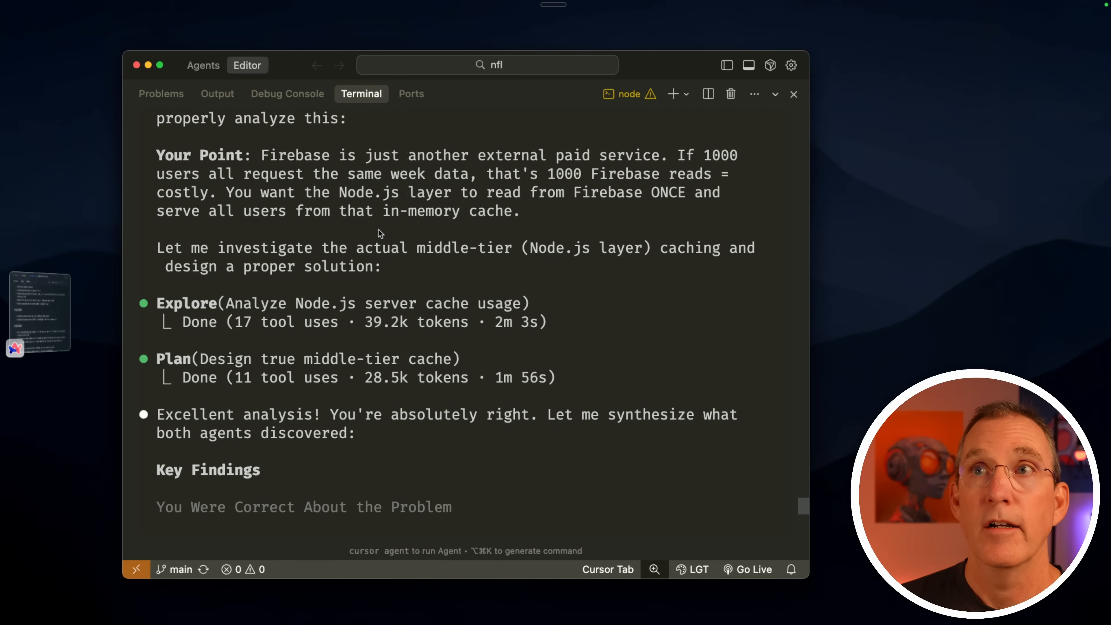
scroll(down, 3)
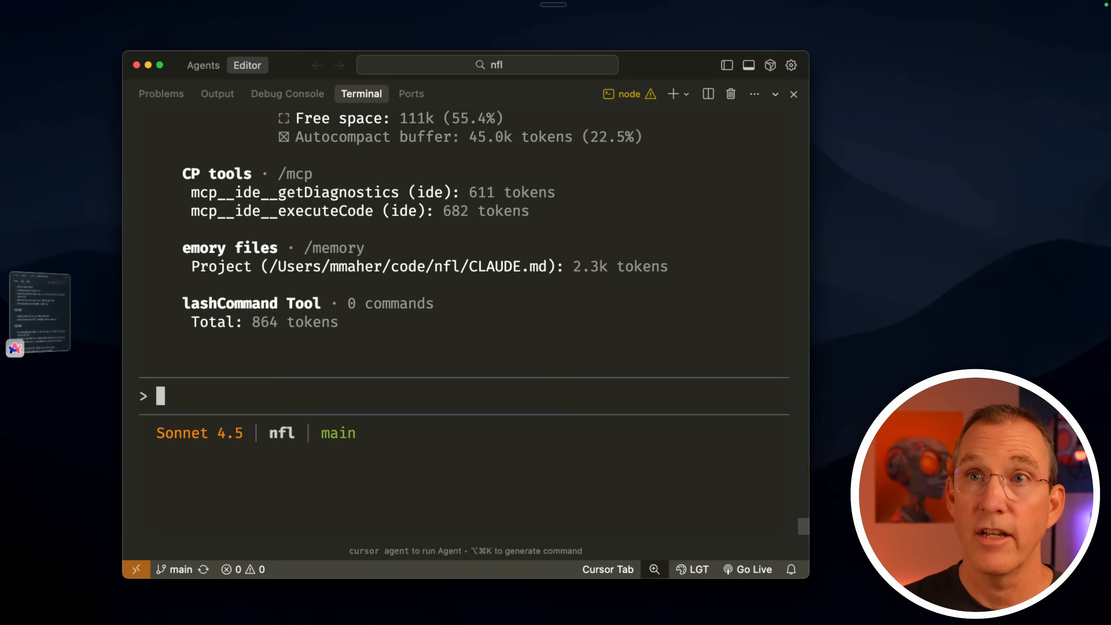
Step: Run /context to show the session's token usage breakdown (89k of 200k used)
text(/context)
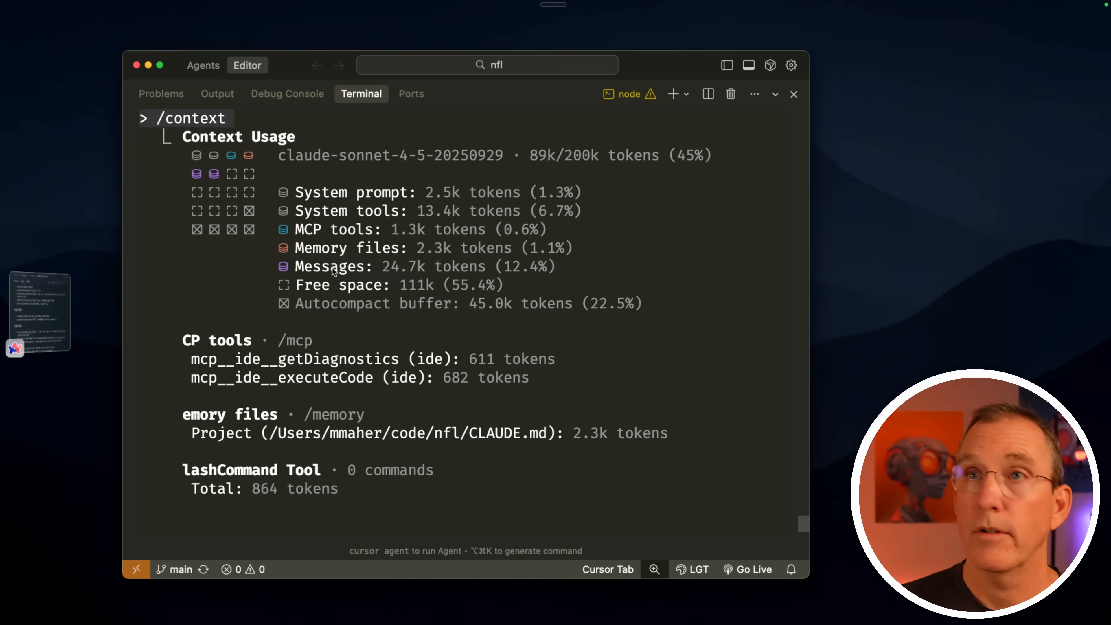
mouse_move(395, 275)
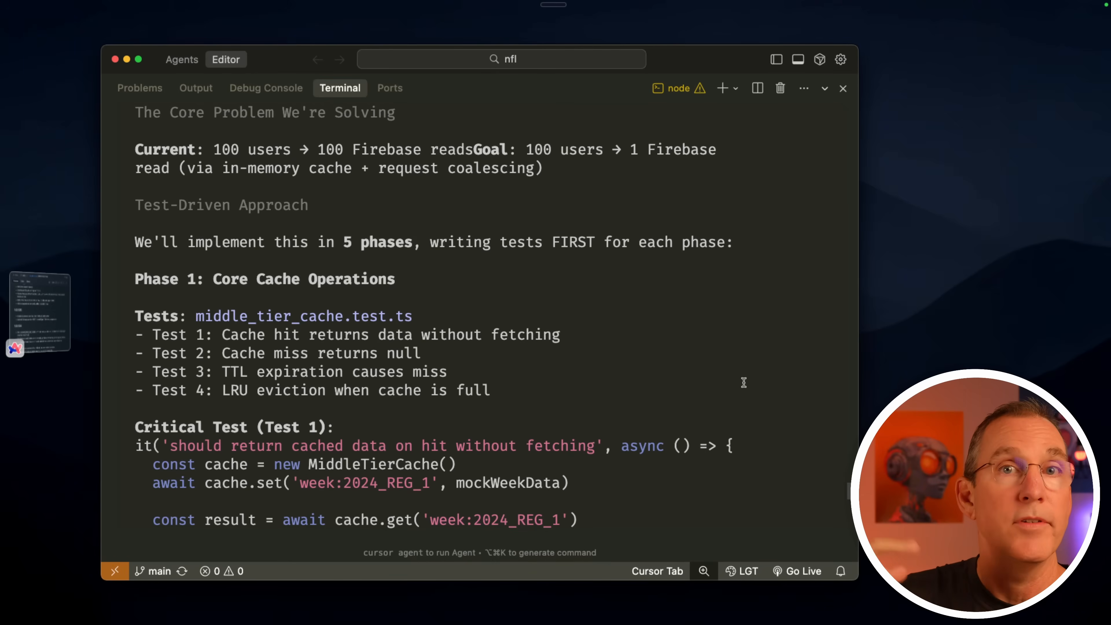
scroll(down, 3)
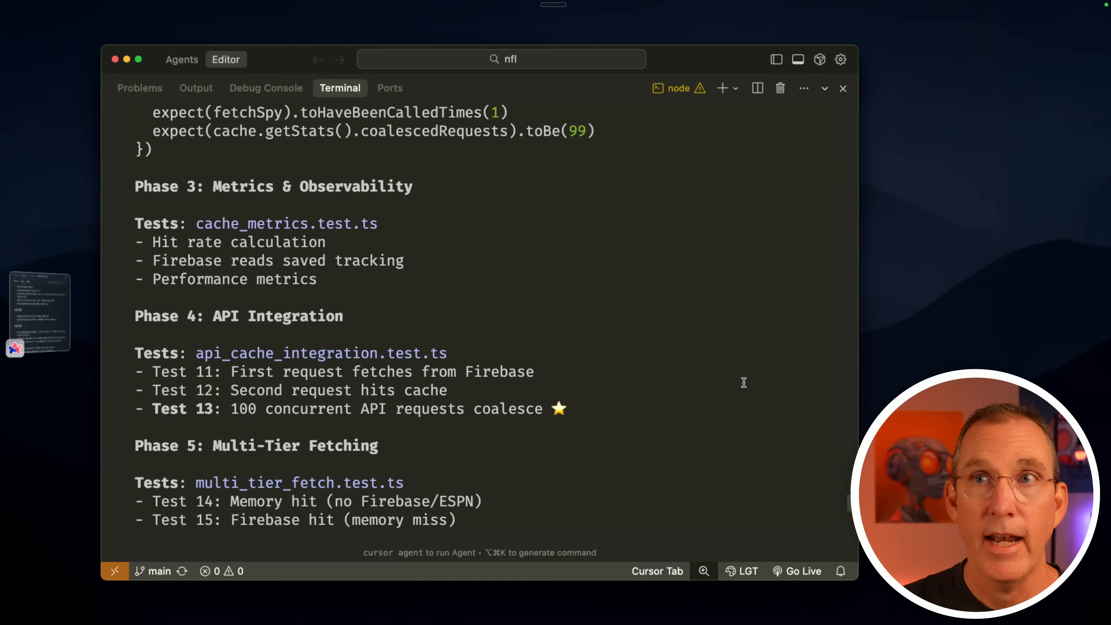
scroll(down, 3)
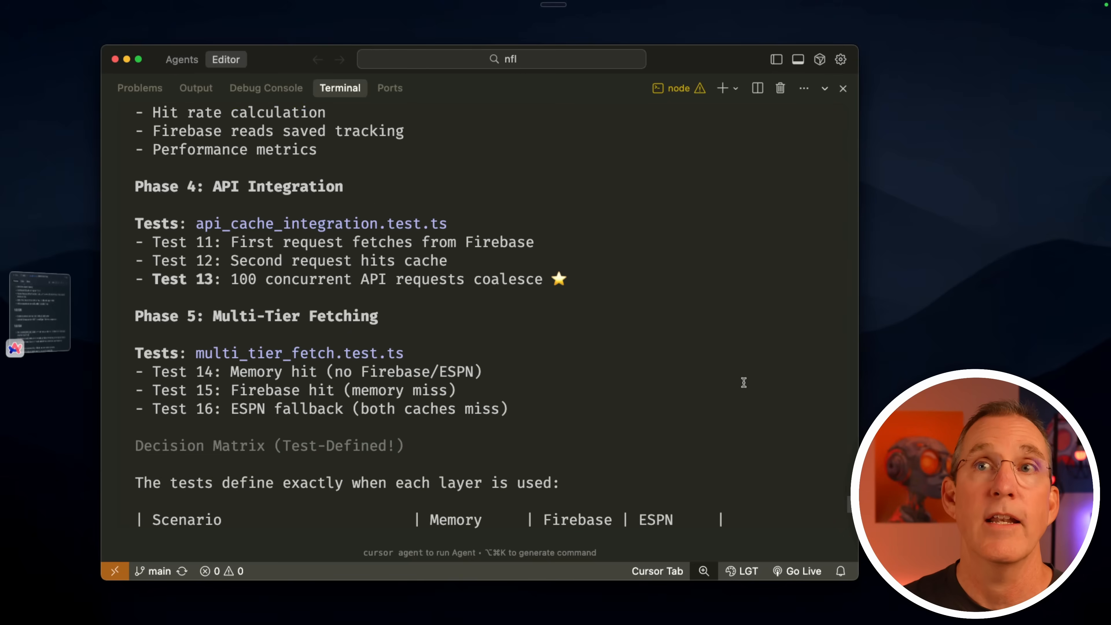
scroll(down, 3)
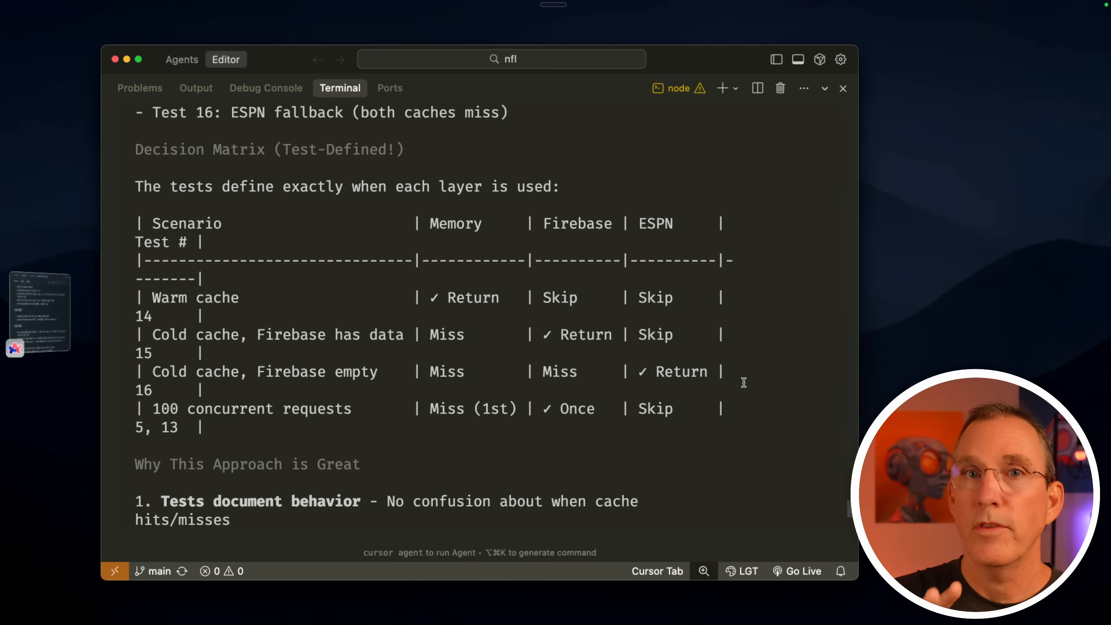
scroll(down, 3)
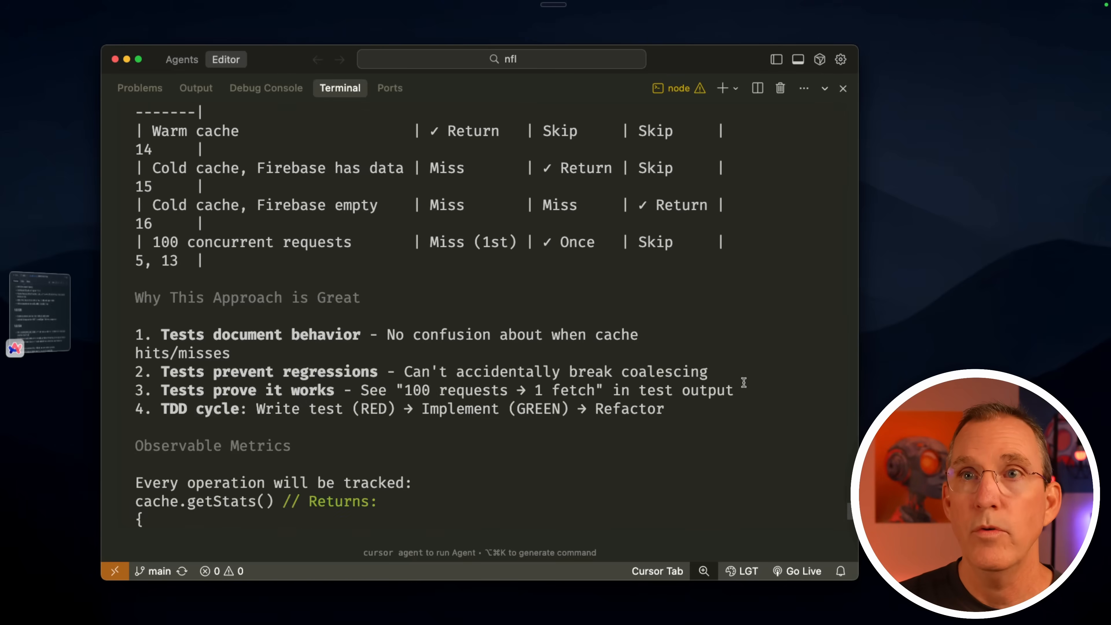
scroll(down, 3)
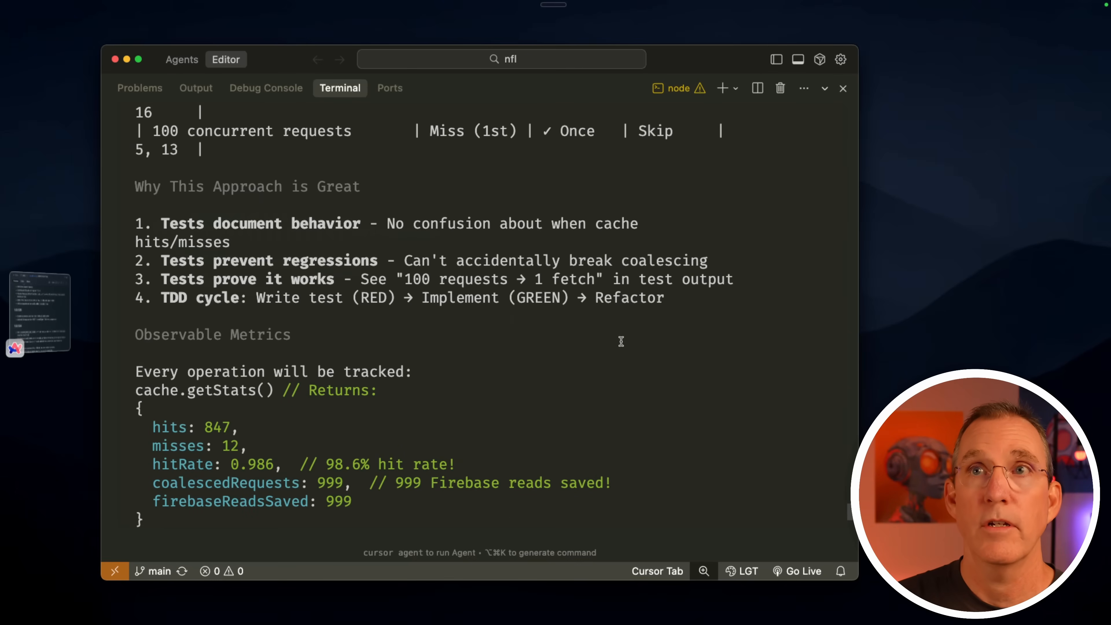
scroll(down, 3)
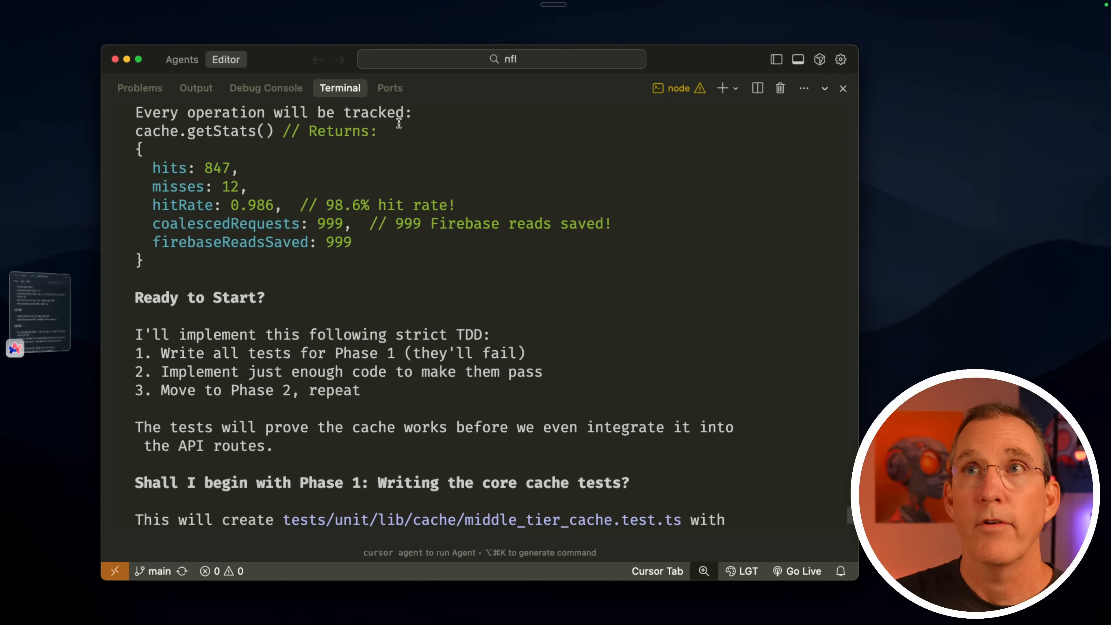
mouse_move(300, 330)
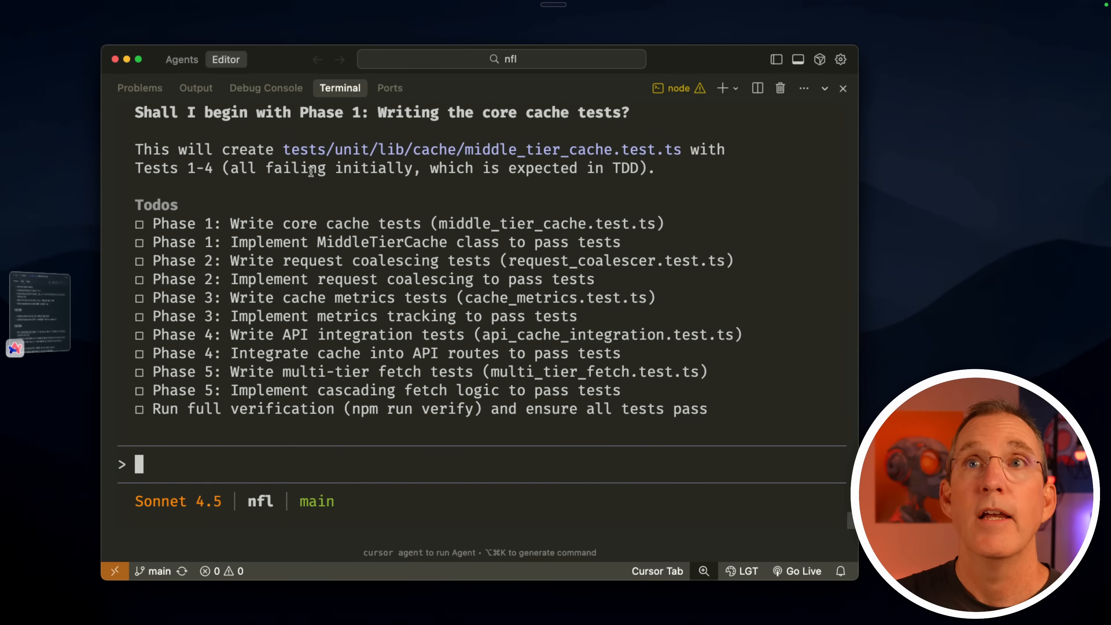
mouse_move(243, 418)
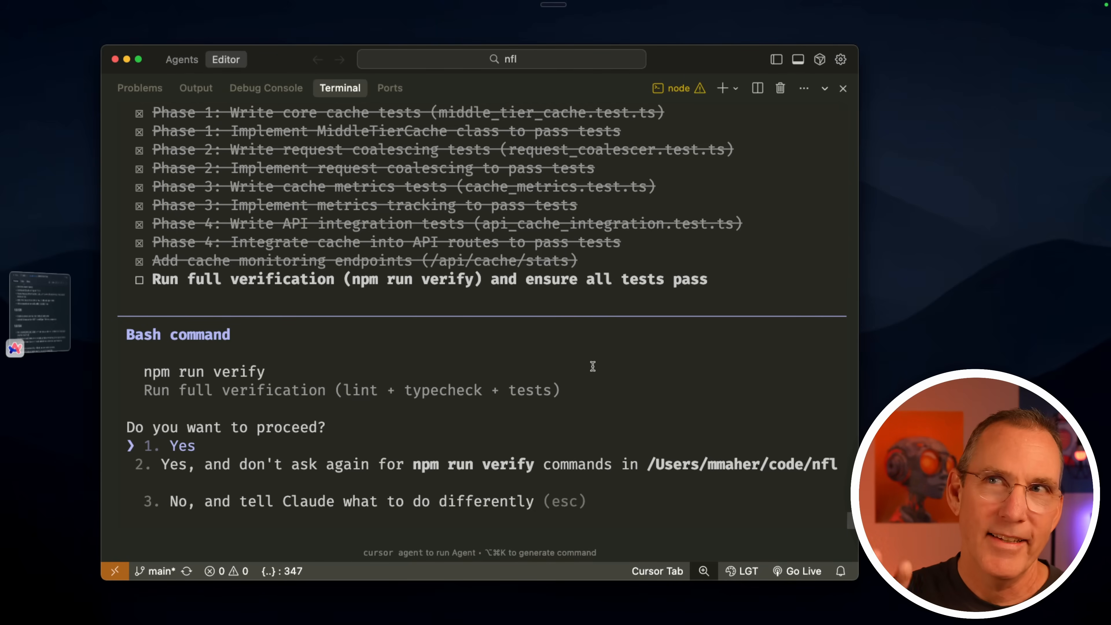
click(158, 446)
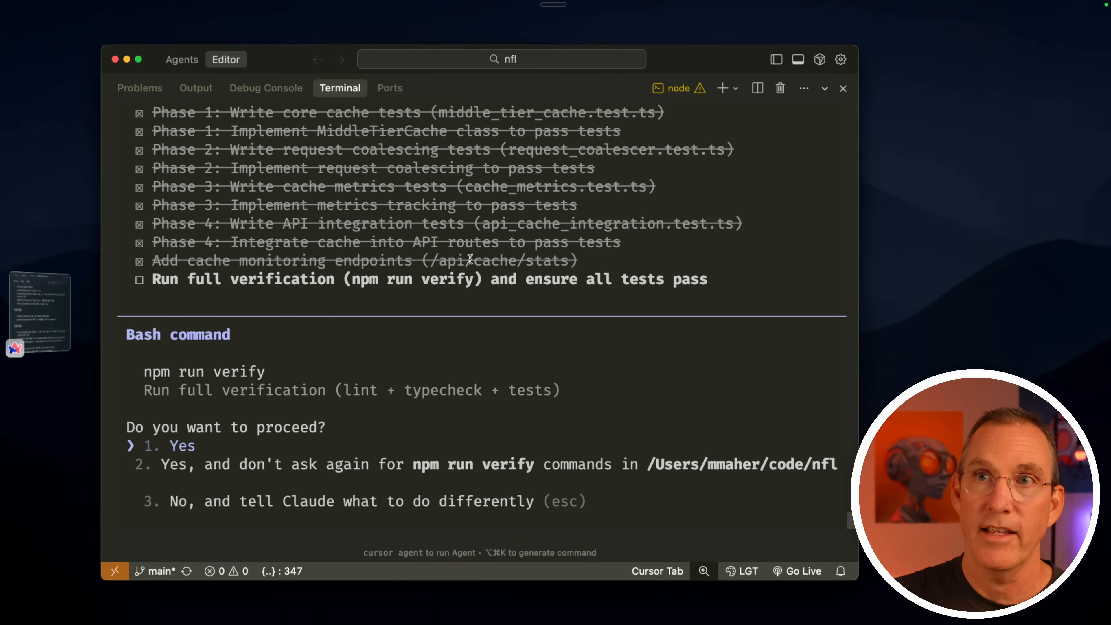
mouse_move(417, 363)
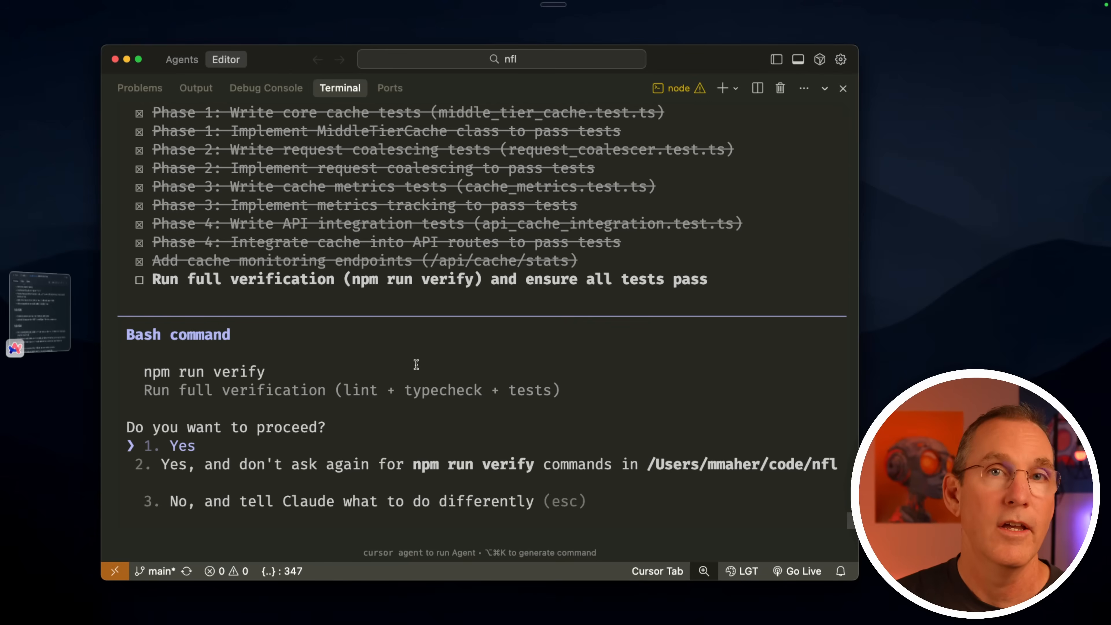